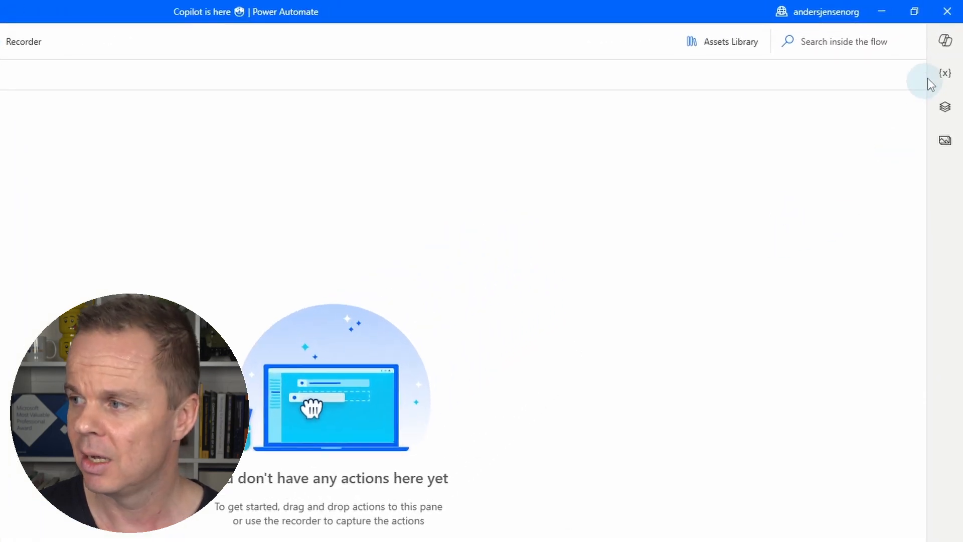
- Ask Copilot how to open a website, search, and scrape table-based results to Excel
click(945, 40)
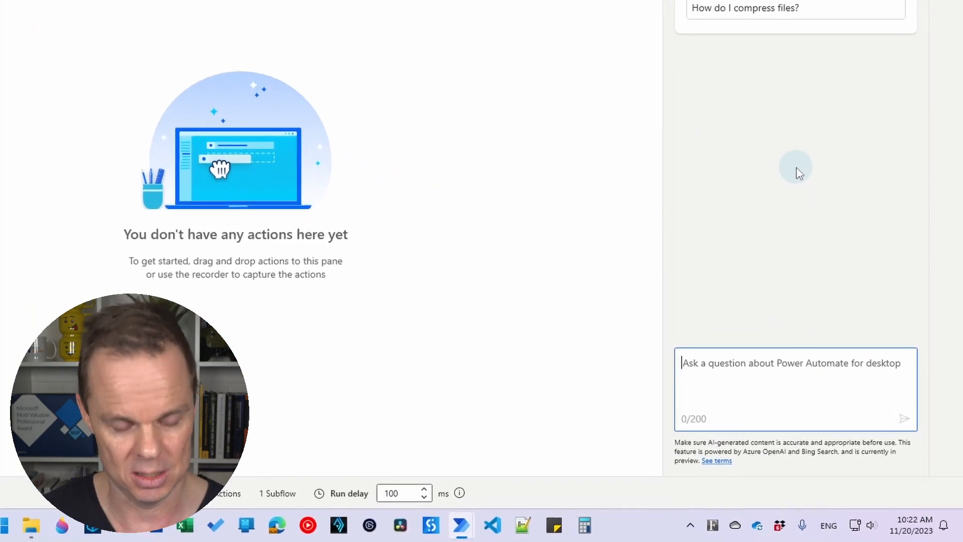
text(How to)
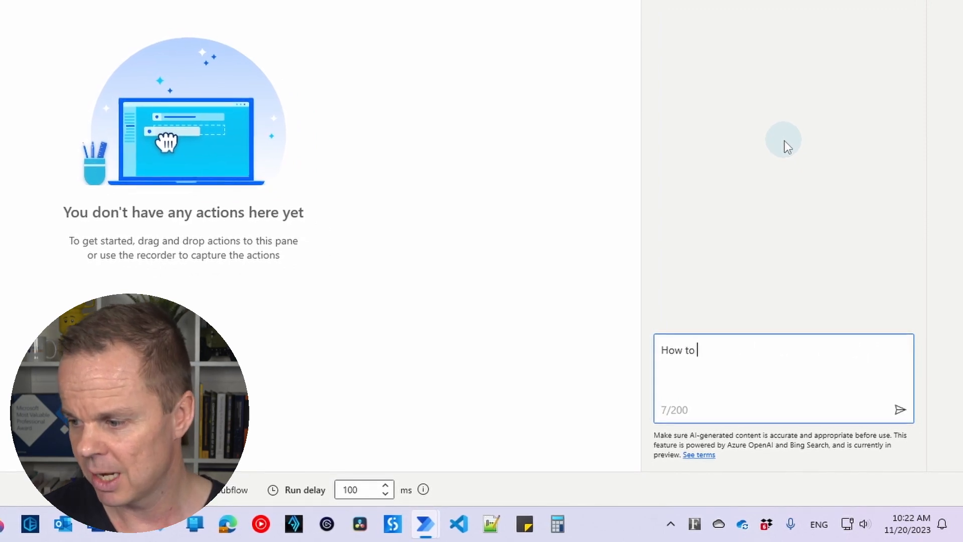
text(open a website, do a search and web scrape the)
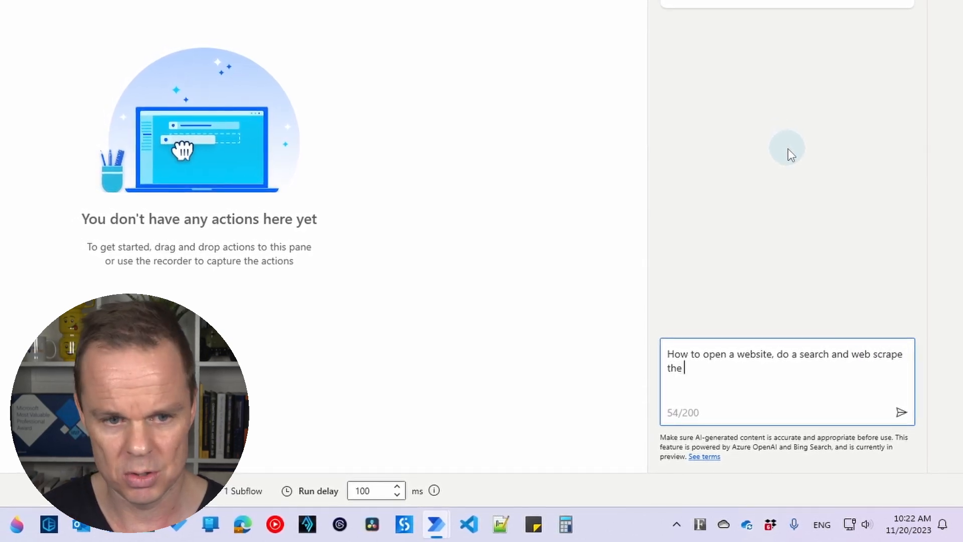
text(table-based)
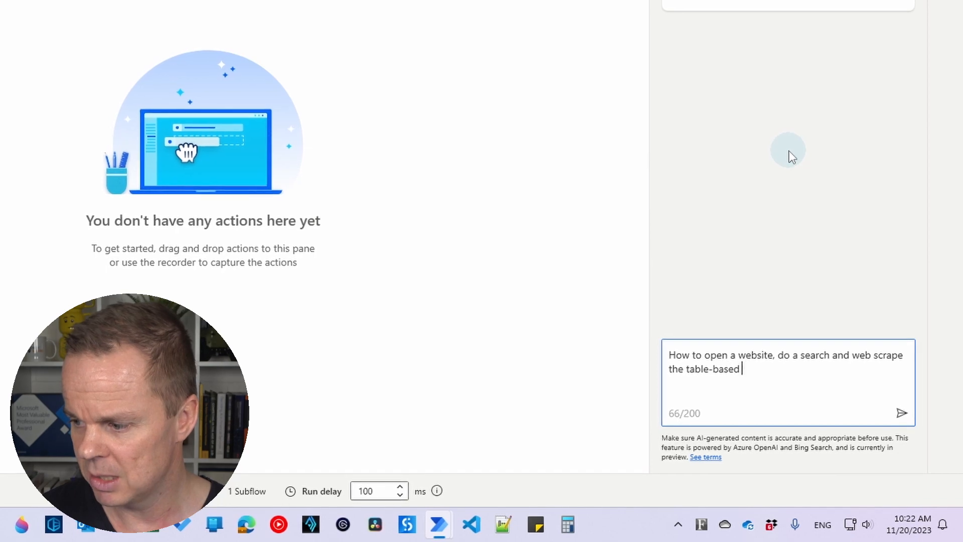
text(results to E)
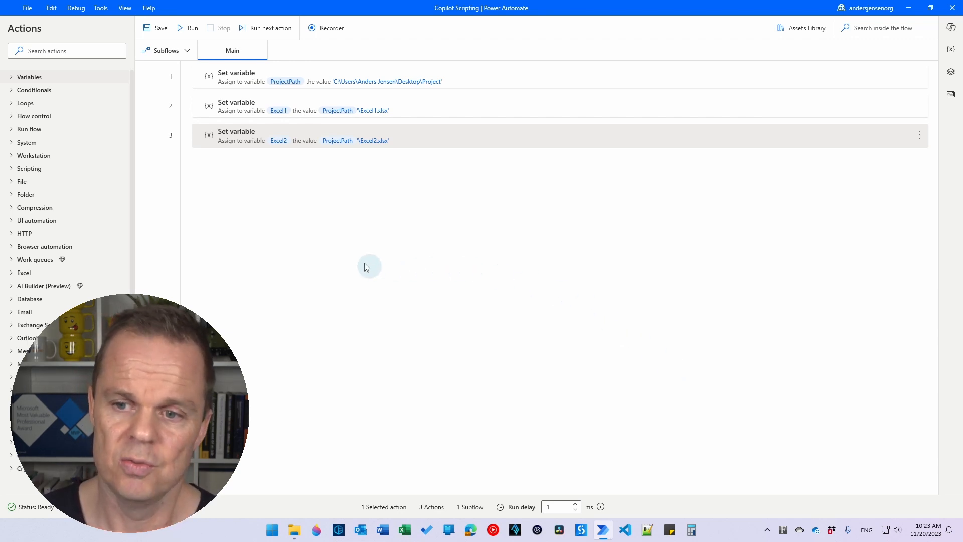
mouse_move(347, 252)
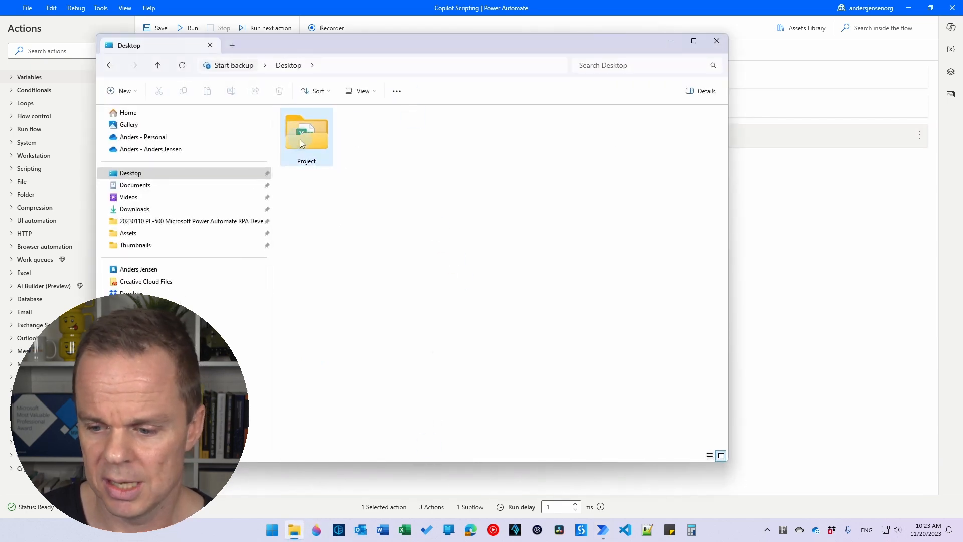
double_click(307, 125)
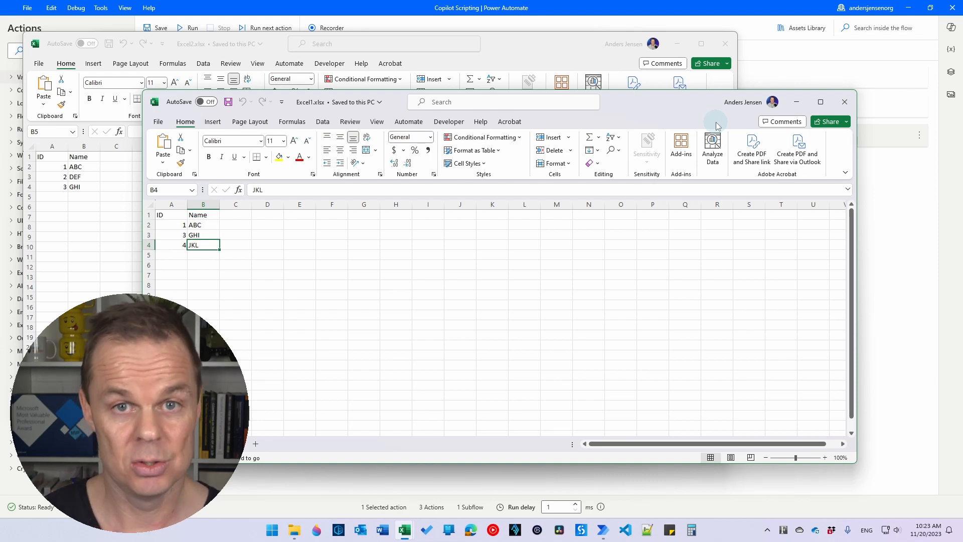
click(844, 102)
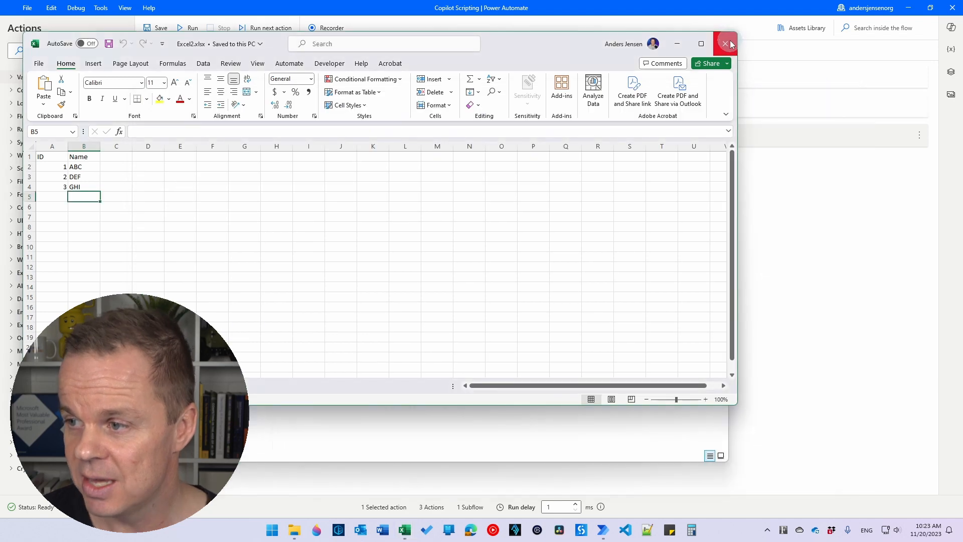
click(729, 43)
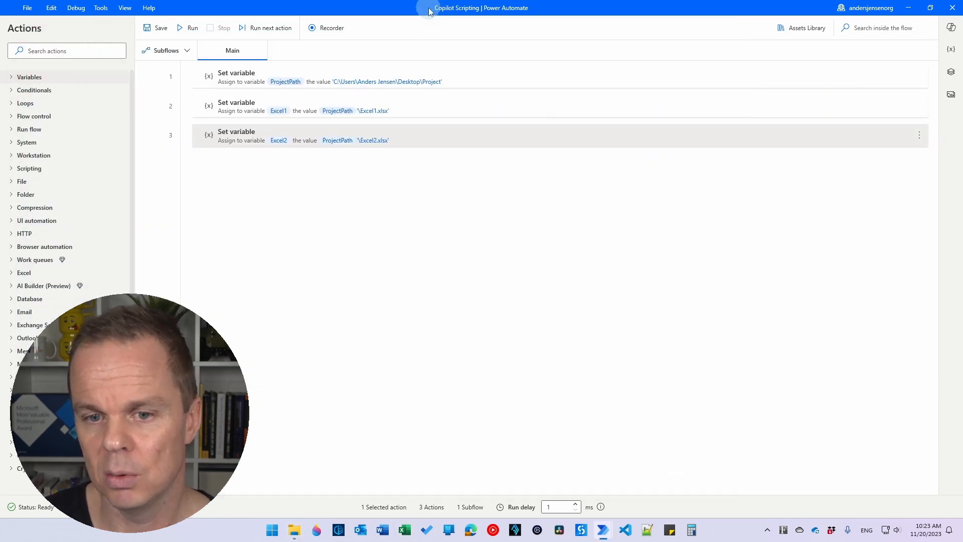
mouse_move(330, 28)
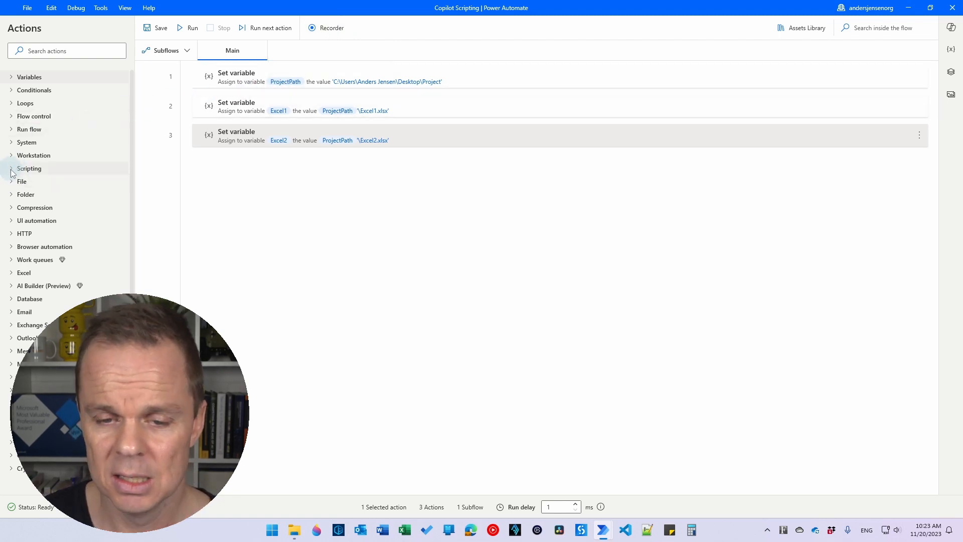
- Add a Run VBScript action from the Scripting group after the three variables
click(29, 169)
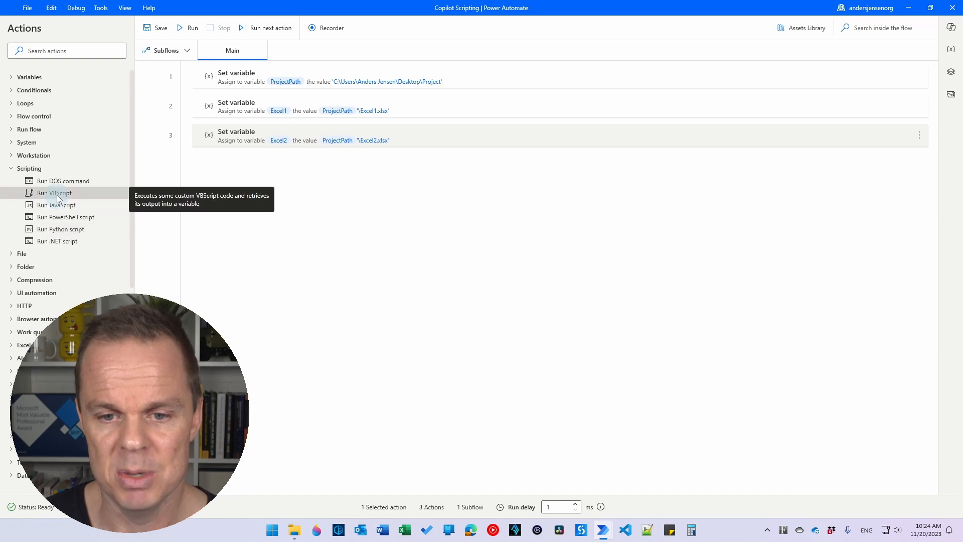
double_click(55, 193)
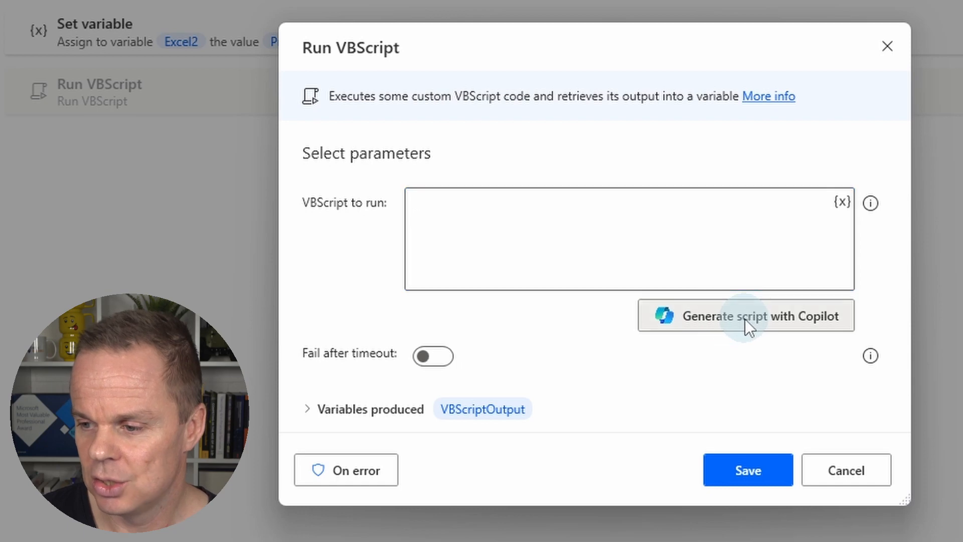
- Prompt Copilot: read two Excel workbooks, output unique rows to a third, save and close Excel
click(745, 316)
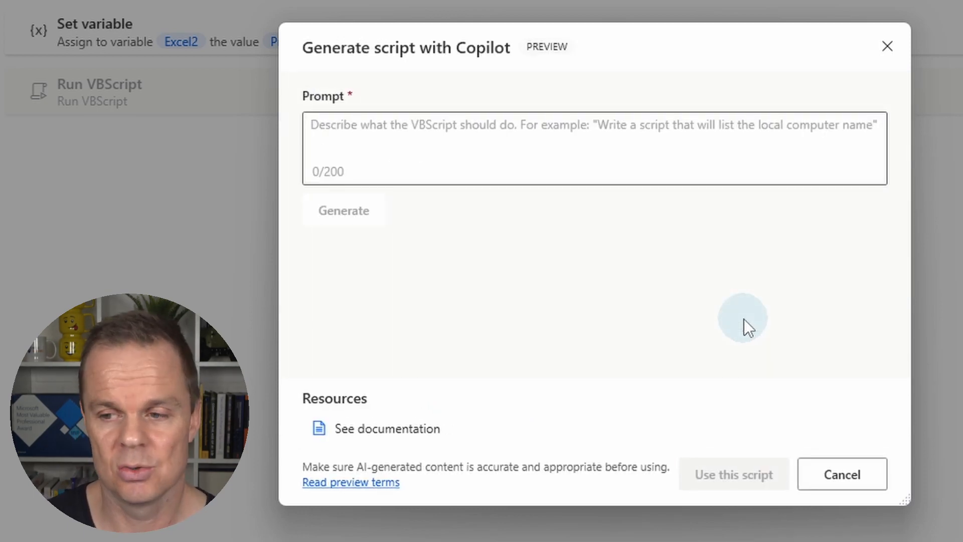
click(590, 148)
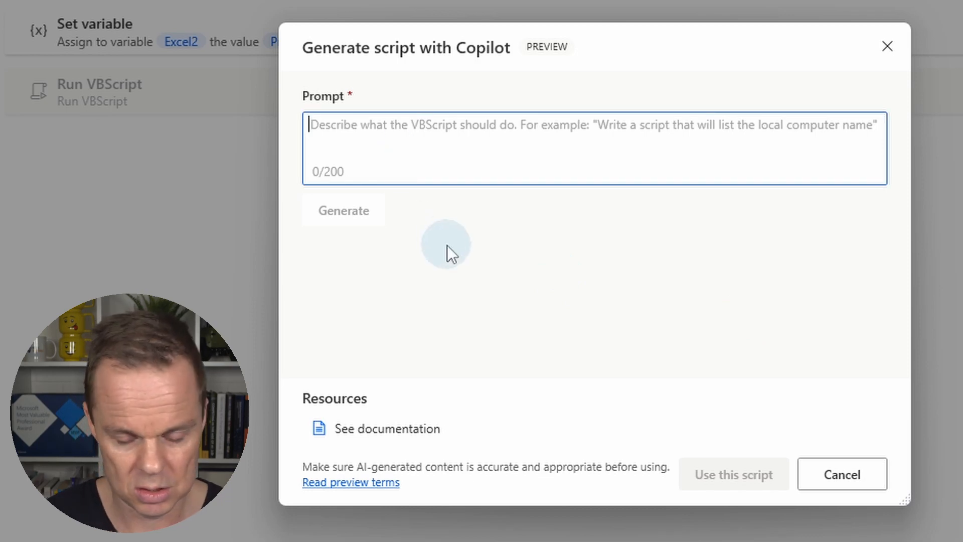
text(Read two sheets in)
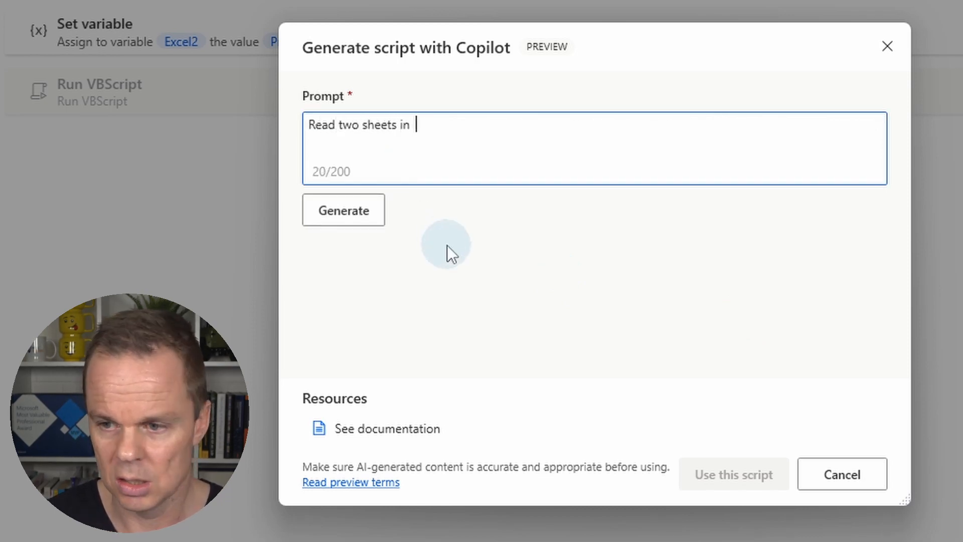
text(different)
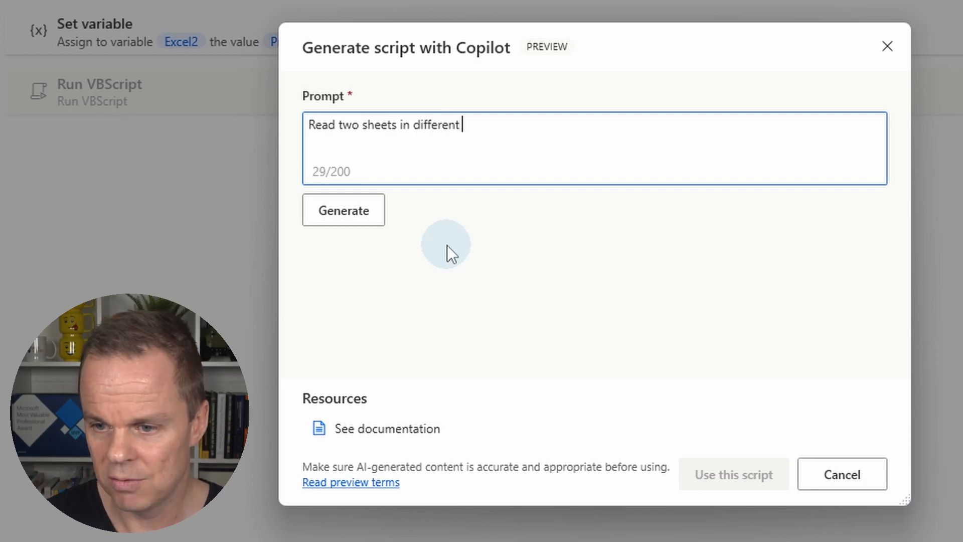
text(Excel)
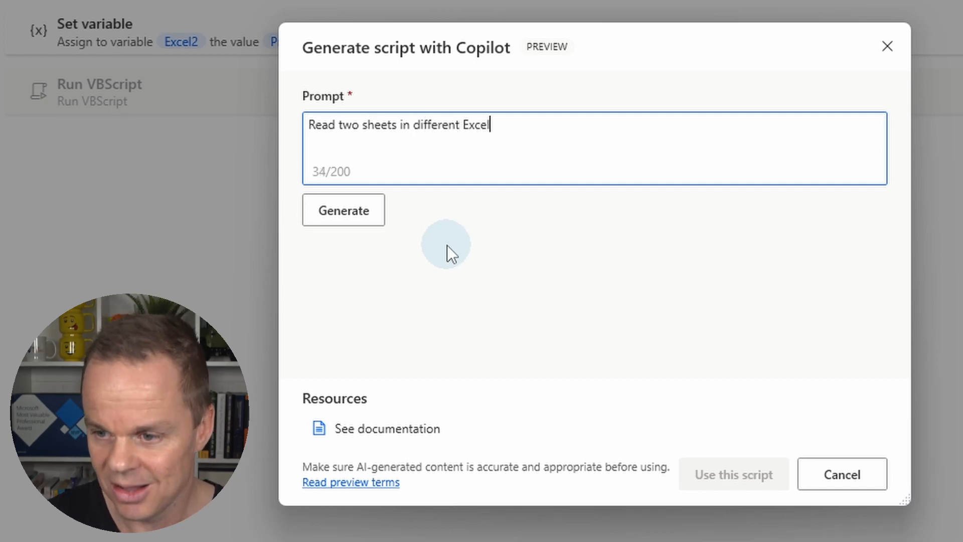
text(workbooks.)
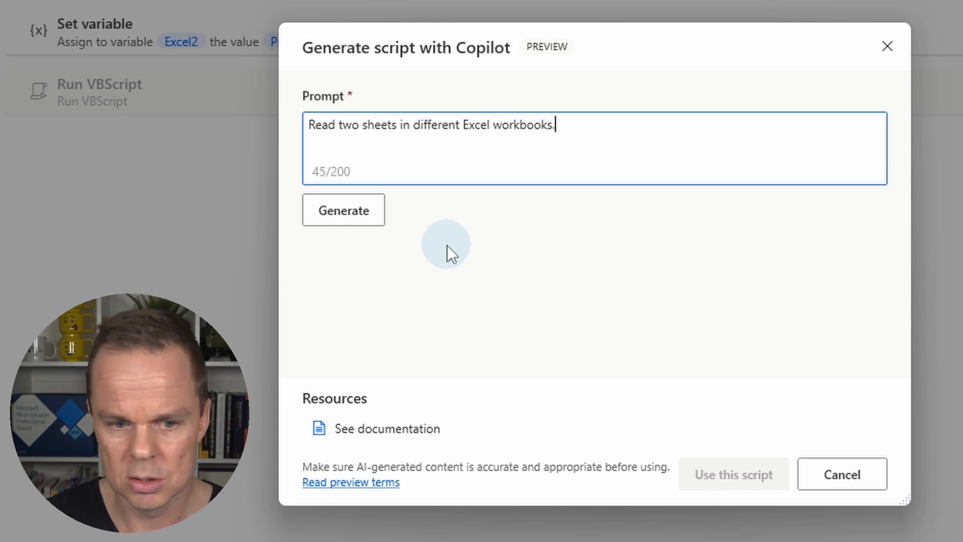
text(Find the unique rows and)
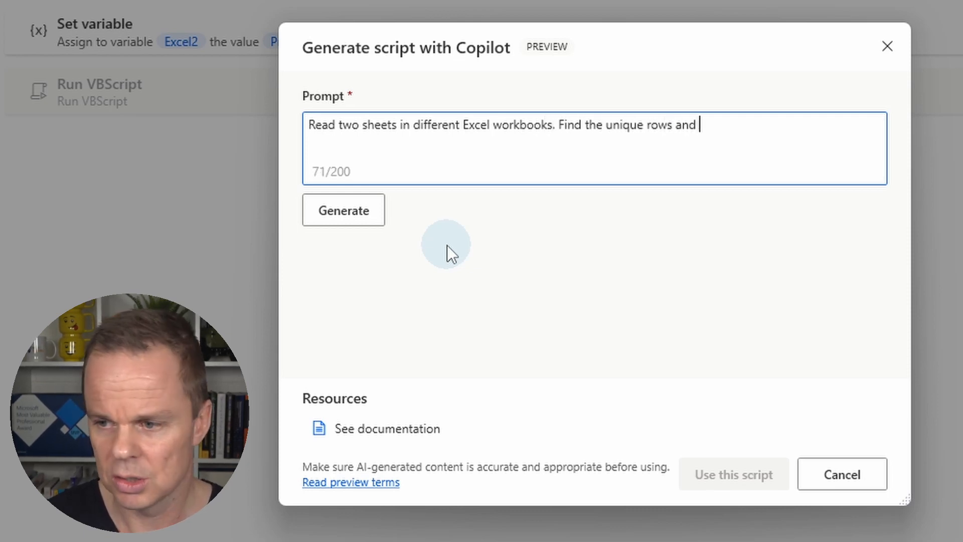
text(output them to a third Excel workbook.)
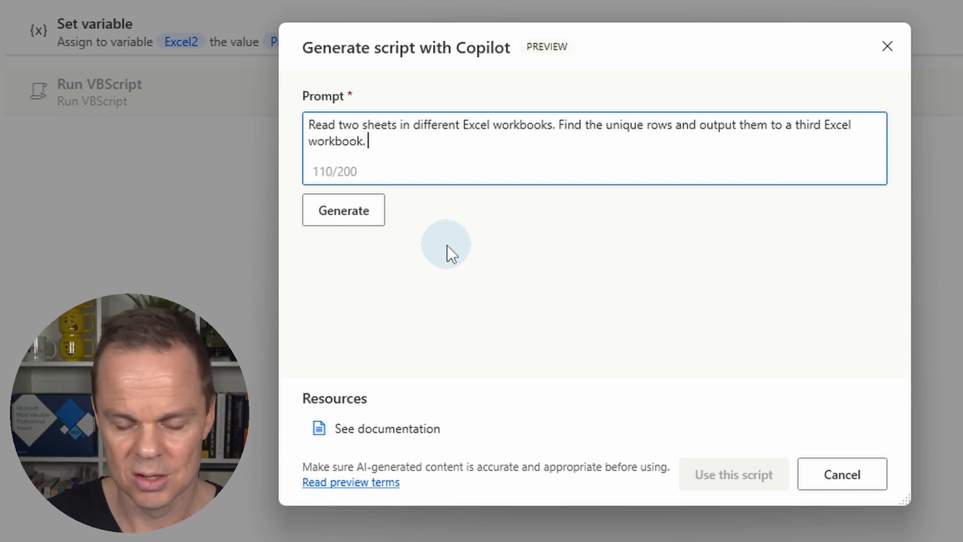
text(Save and close the Exce)
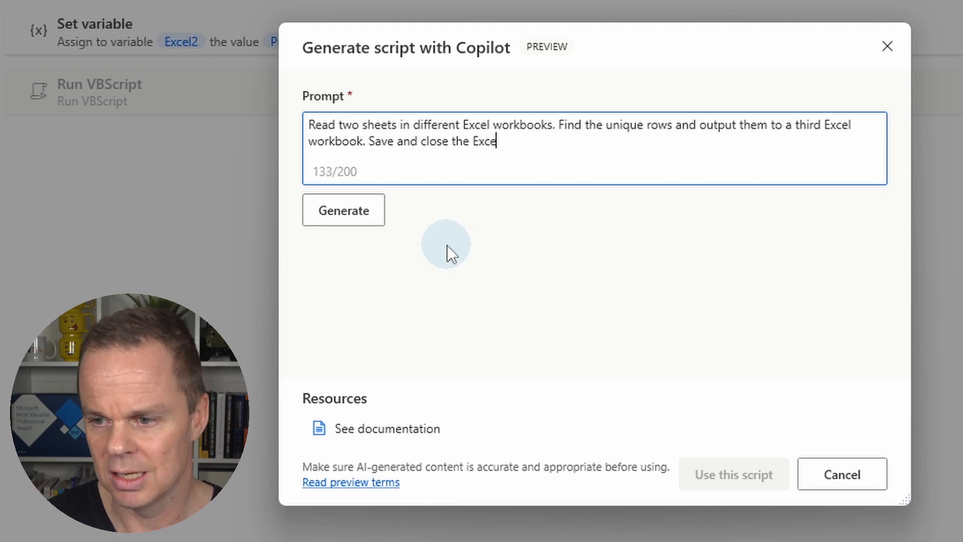
text(l.)
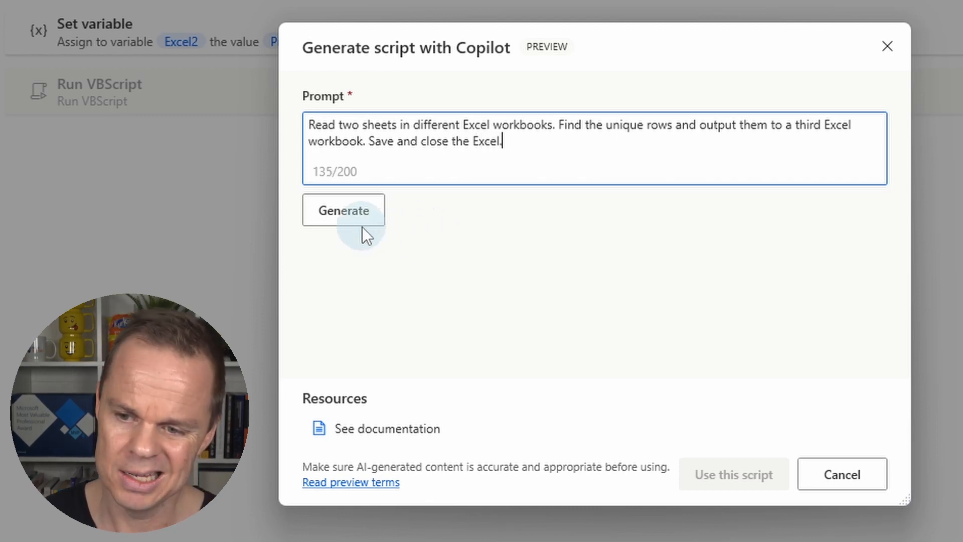
- Generate the suggested VBScript from the unique-rows prompt
click(343, 209)
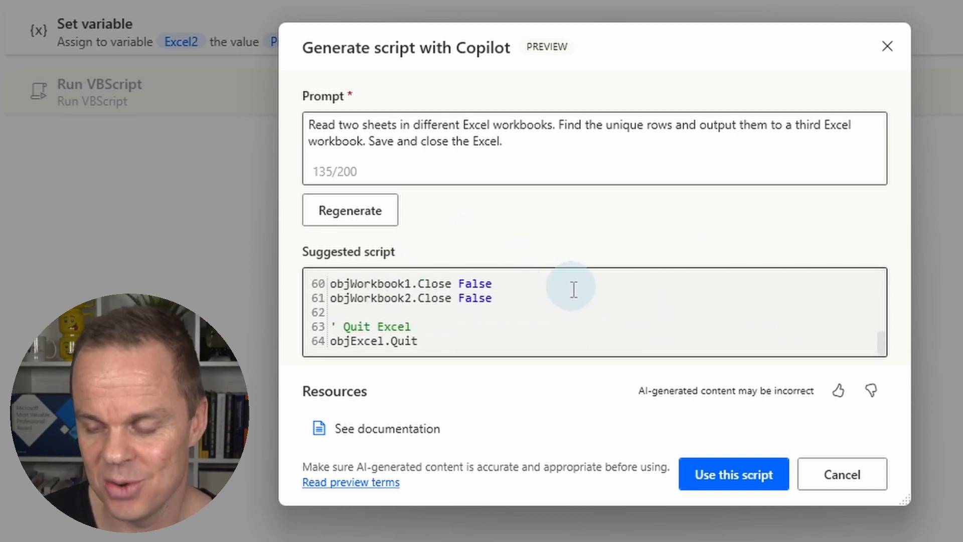
mouse_move(856, 338)
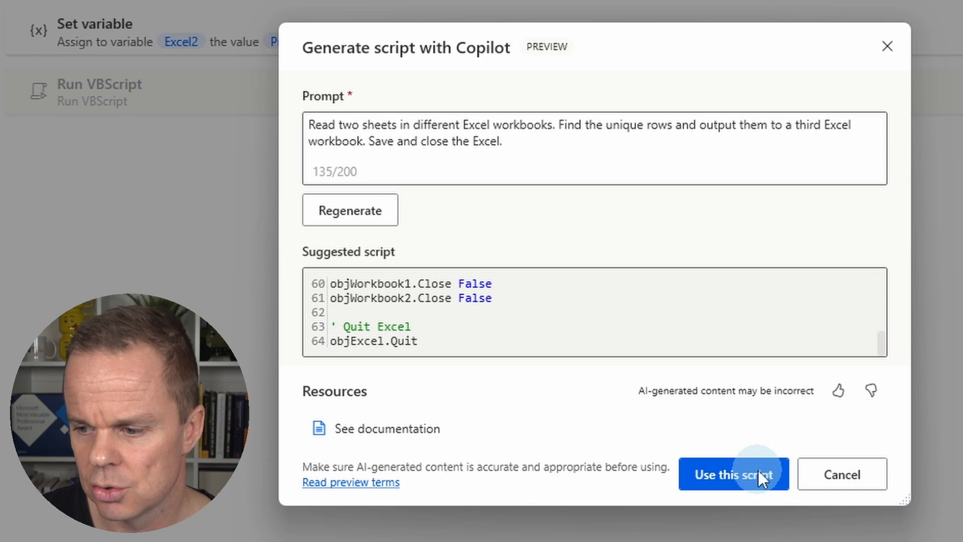
- Use the Copilot script and replace hard-coded workbook and save paths with %Excel1%, %Excel2% and the project folder
click(732, 474)
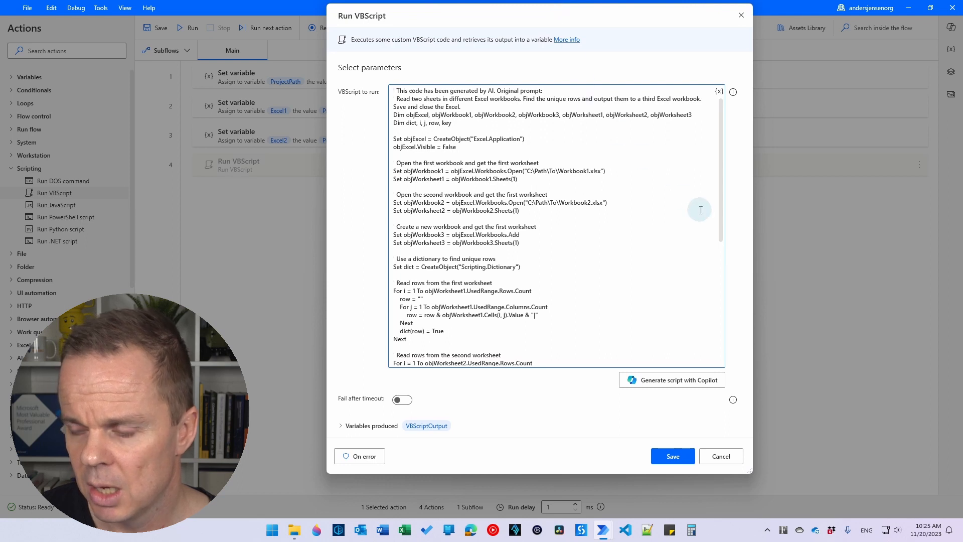
mouse_move(542, 243)
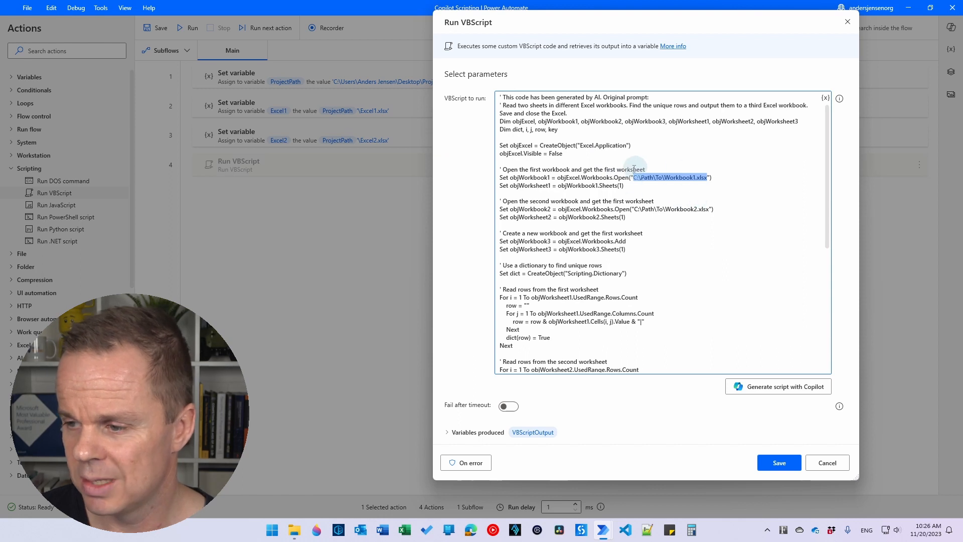
click(825, 98)
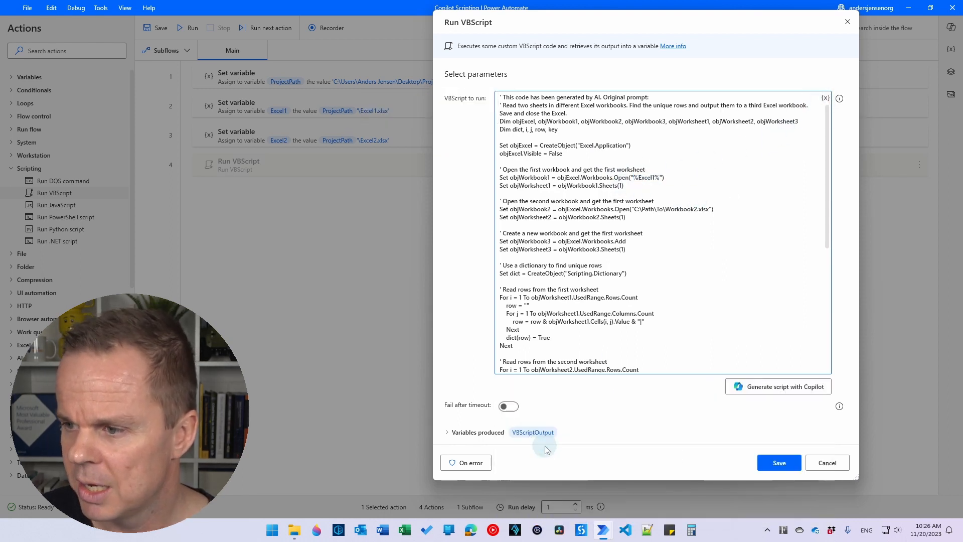
mouse_move(641, 190)
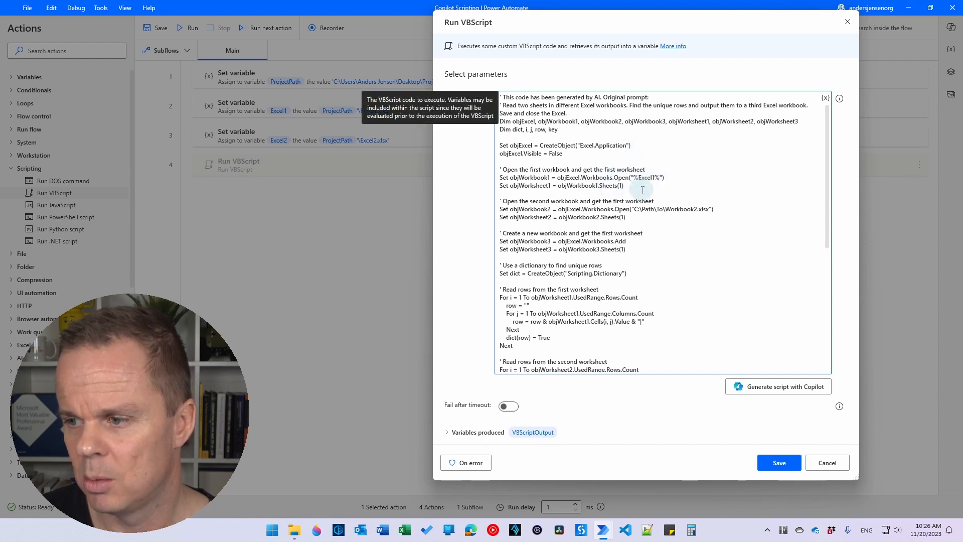
double_click(668, 209)
text(%Excel2%)
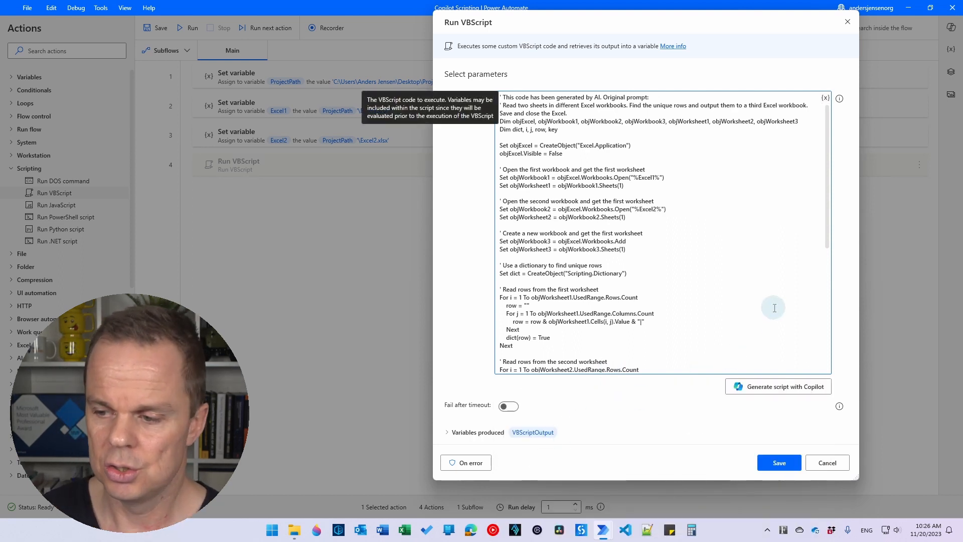
scroll(down, 3)
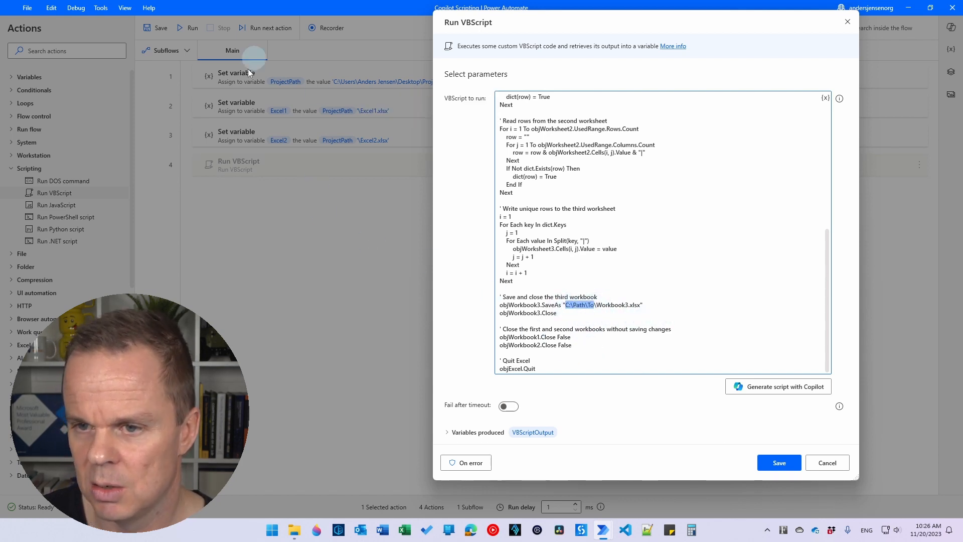
click(826, 99)
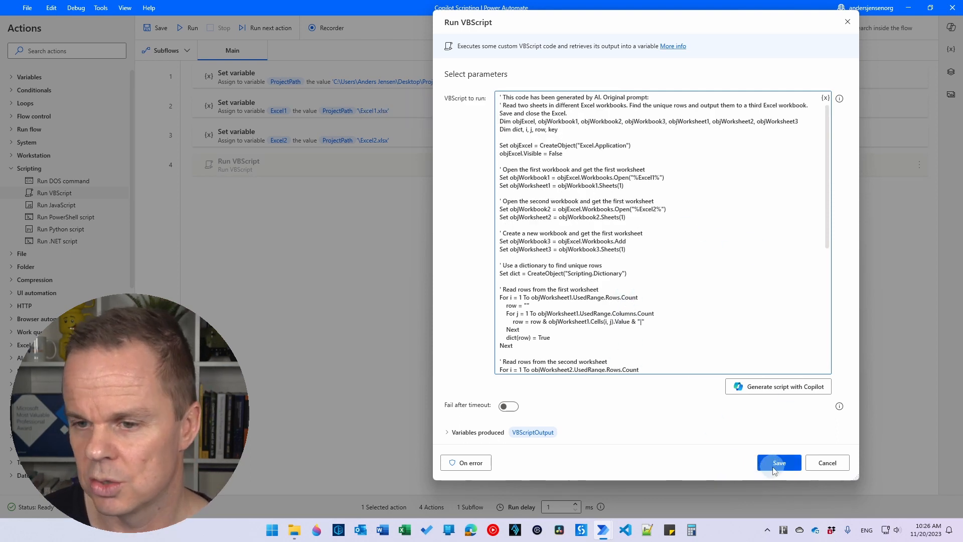
- Save the Run VBScript action and run the flow to create Result.xlsx
click(779, 461)
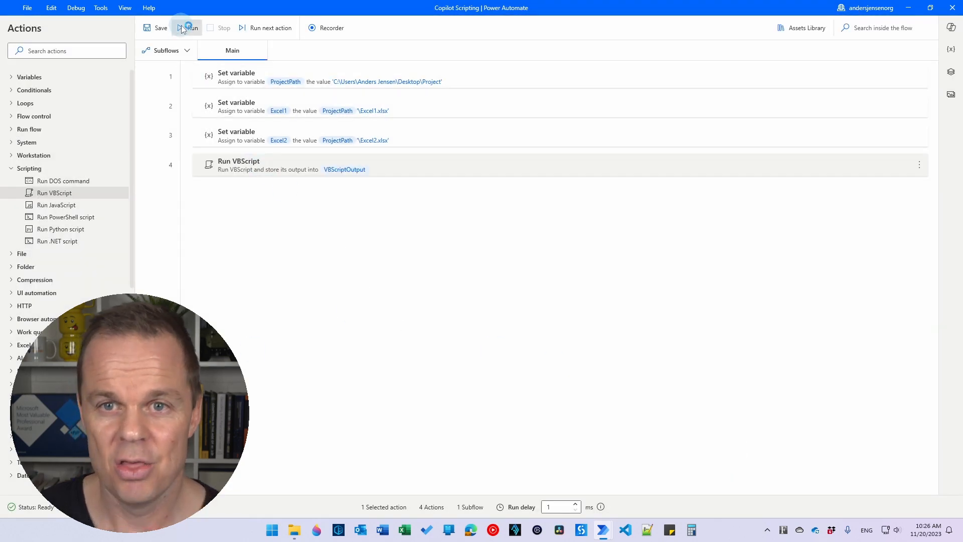
click(191, 28)
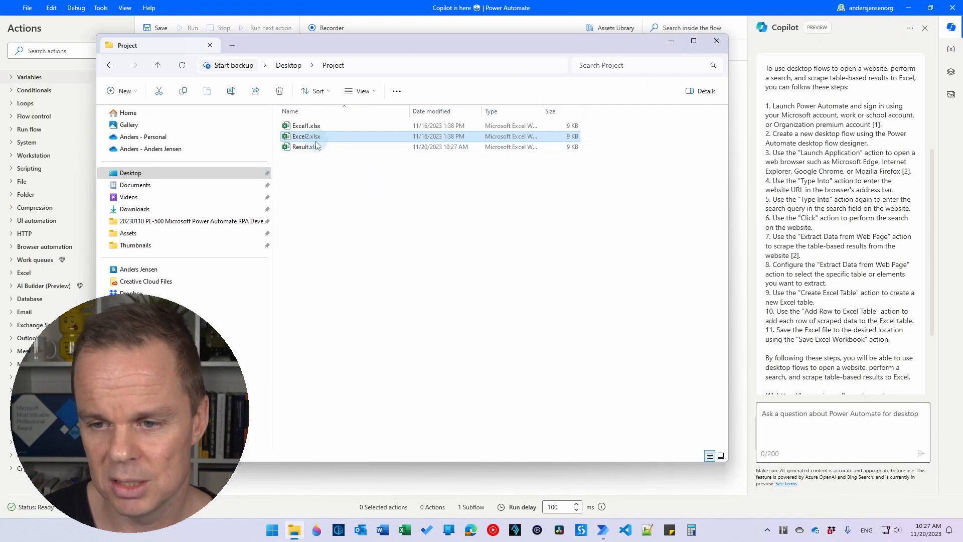
- Open Result.xlsx from the Project folder to check the unique ID and Name rows
click(305, 147)
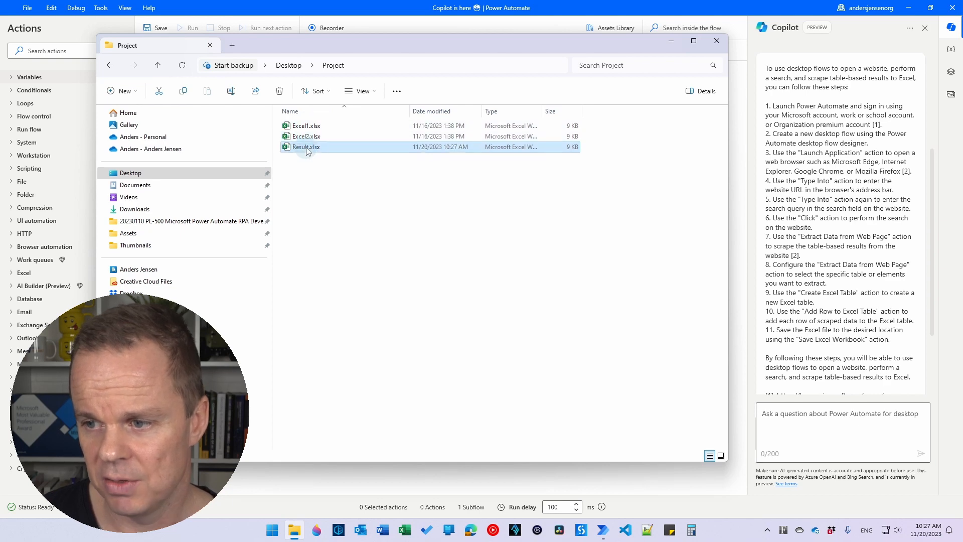
double_click(305, 147)
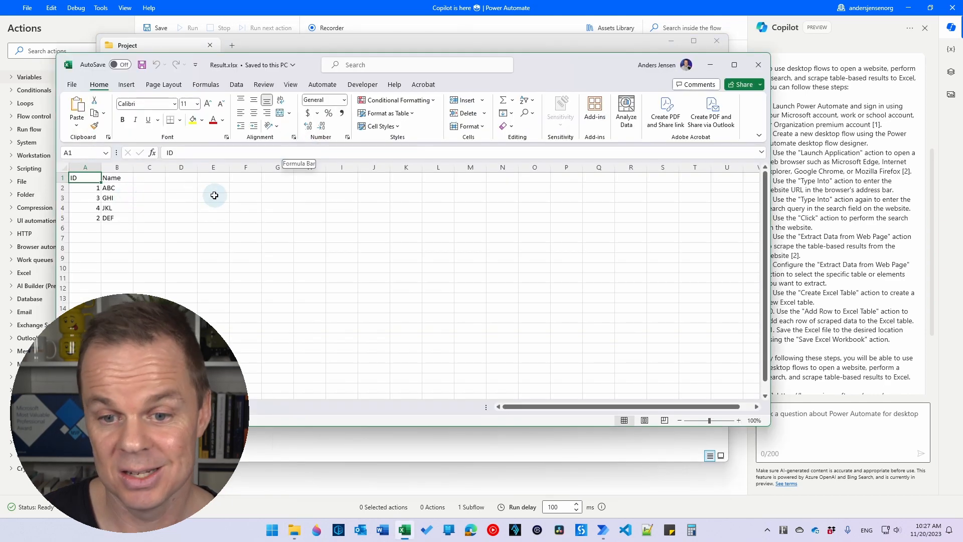